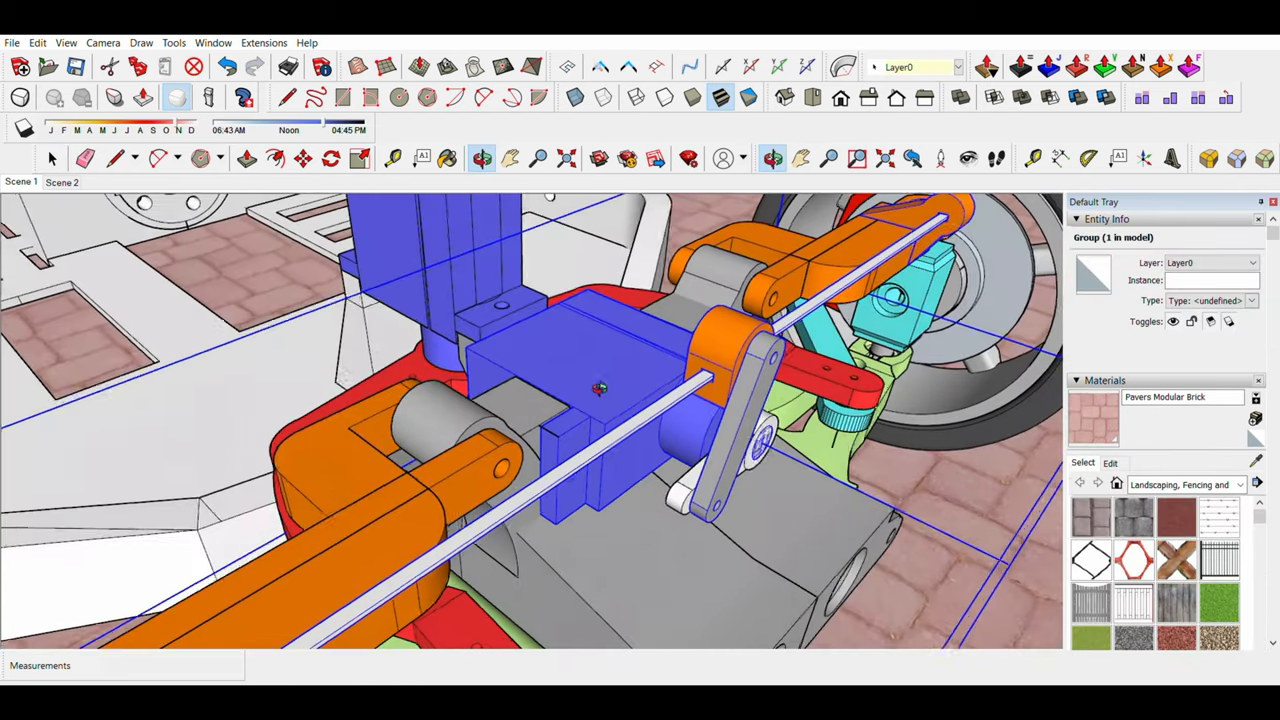
pyautogui.moveTo(600, 400); pyautogui.dragTo(520, 270)
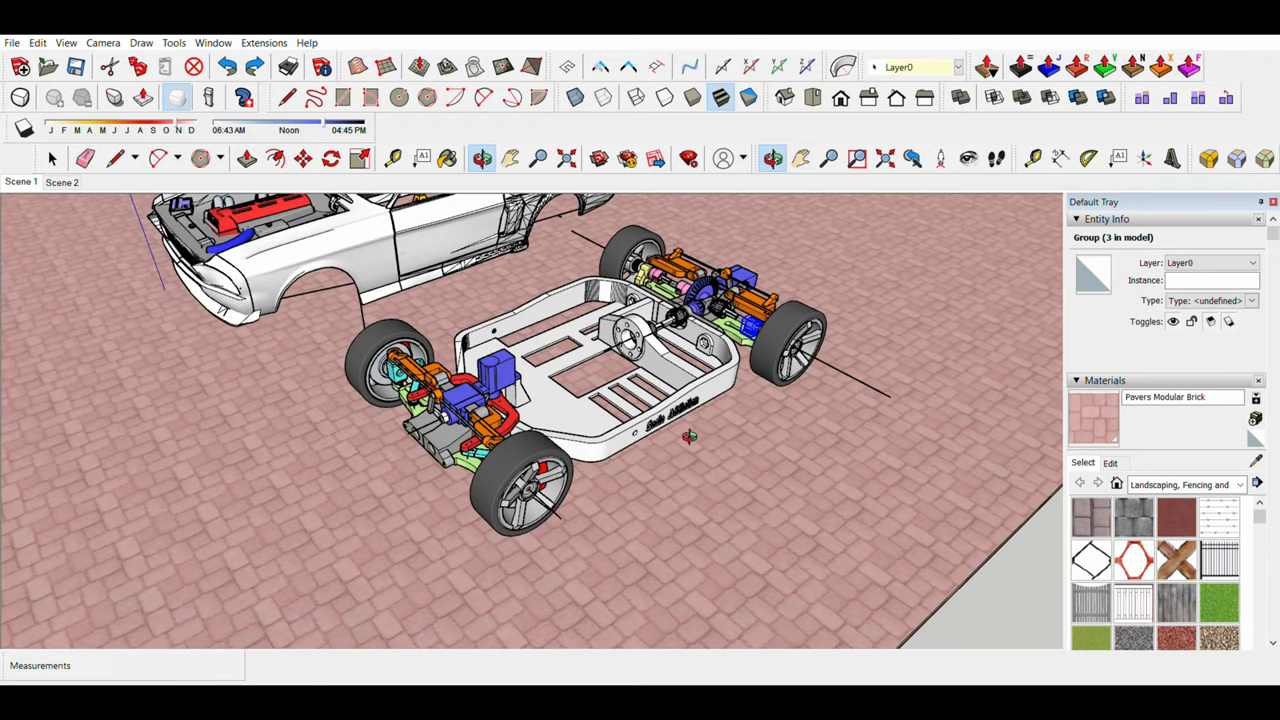
pyautogui.moveTo(567, 412)
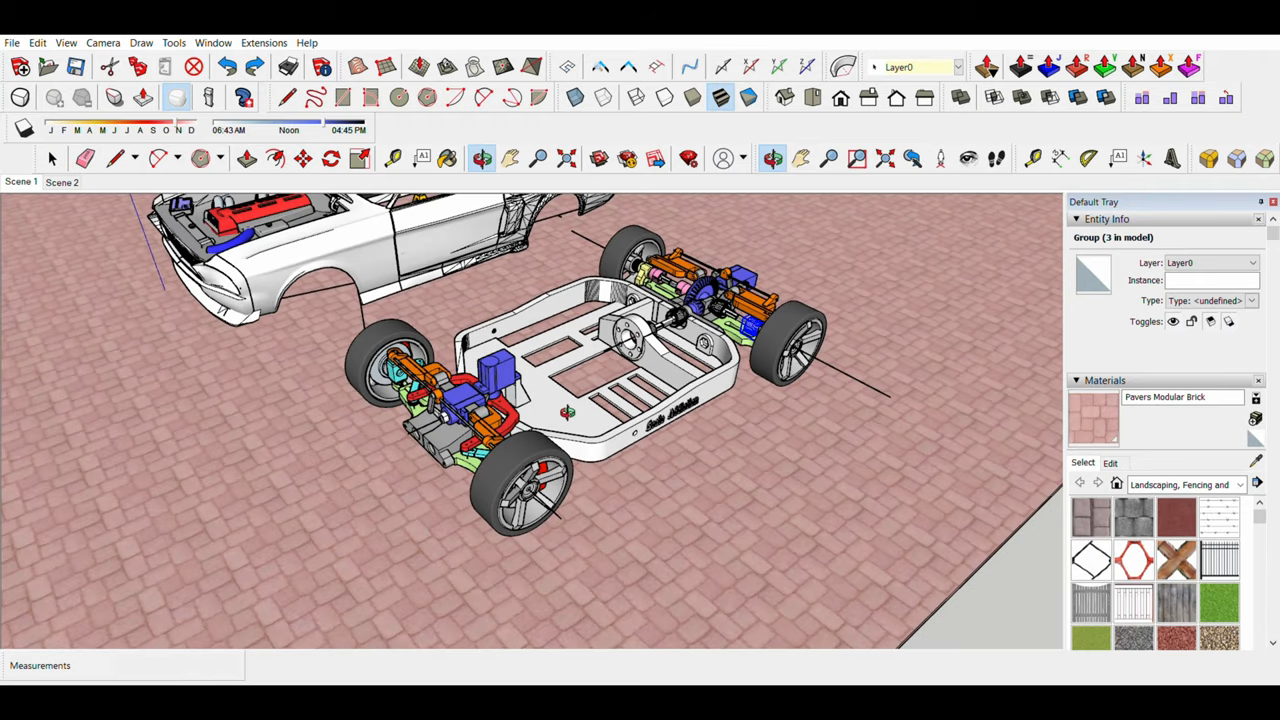